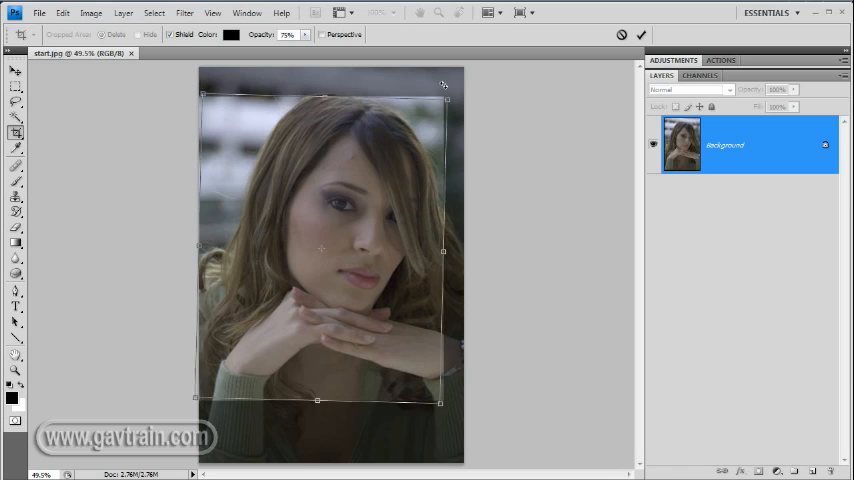
Step: Rotate the crop box to straighten the portrait around the face
{"action": "left_click_drag", "start_coordinate": [445, 85], "coordinate": [411, 70]}
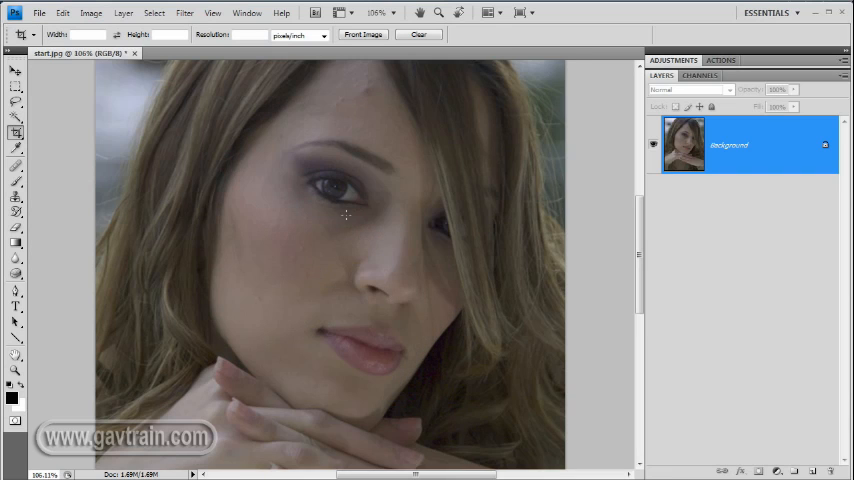
{"action": "mouse_move", "coordinate": [310, 302]}
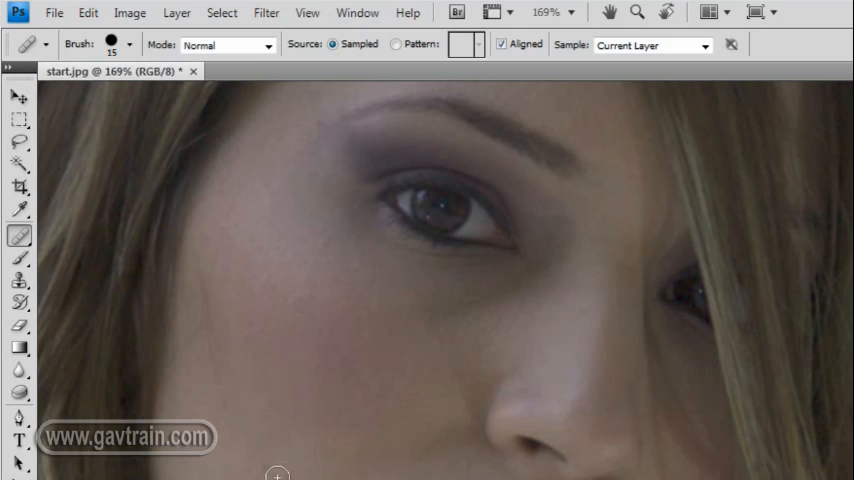
{"action": "mouse_move", "coordinate": [275, 254]}
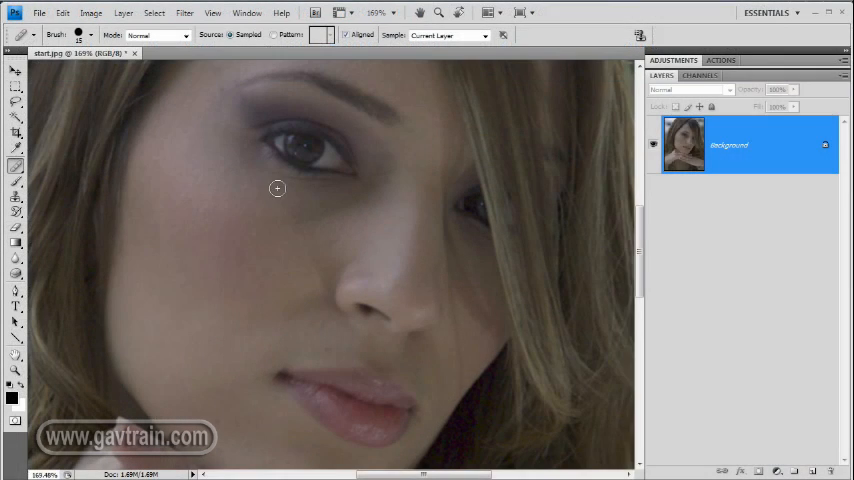
{"action": "mouse_move", "coordinate": [313, 258]}
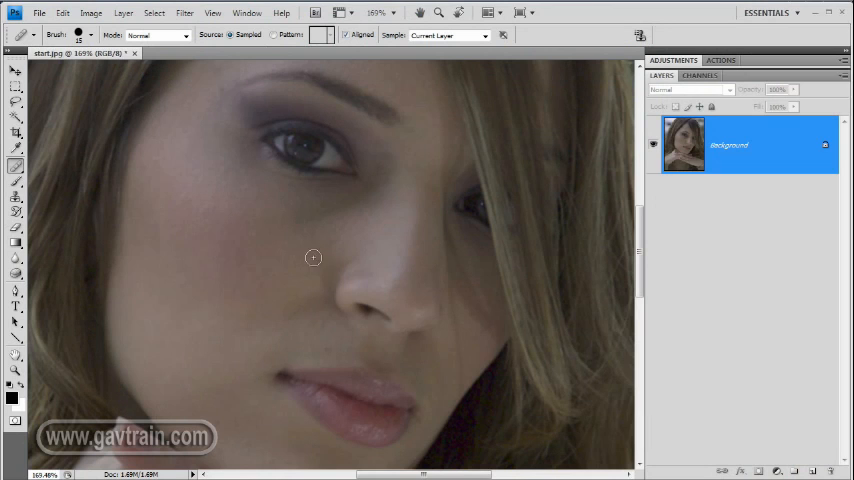
{"action": "mouse_move", "coordinate": [492, 310]}
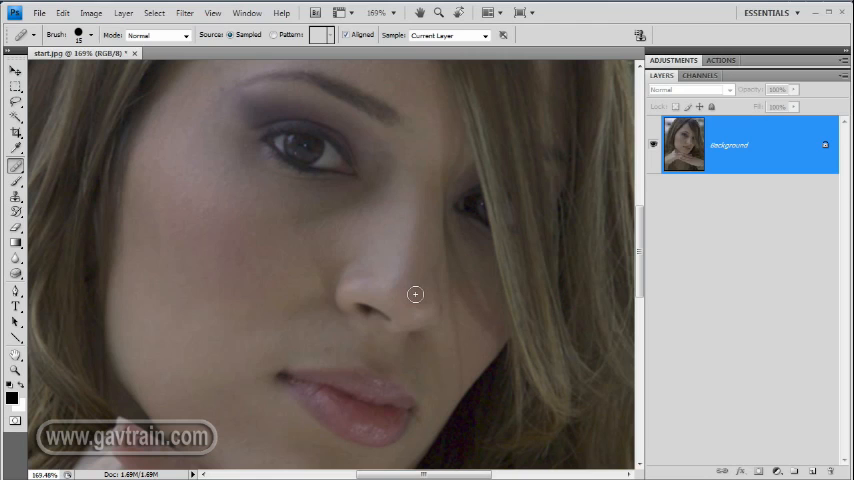
{"action": "mouse_move", "coordinate": [203, 338]}
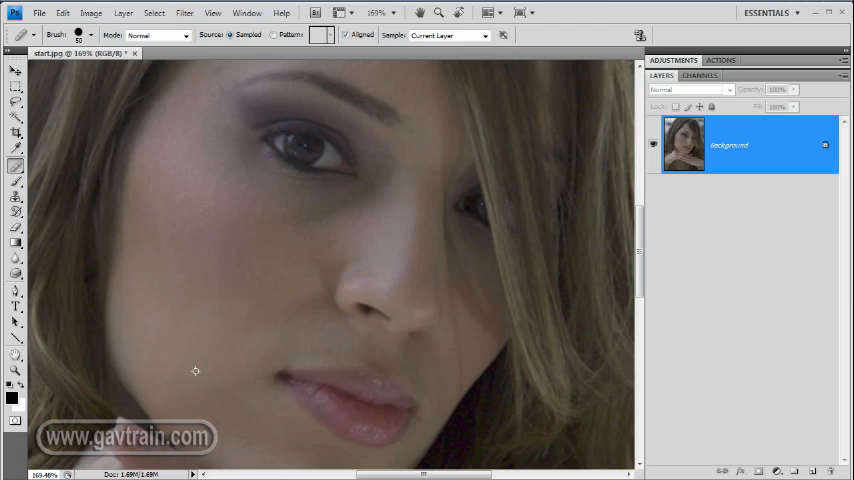
{"action": "mouse_move", "coordinate": [300, 262]}
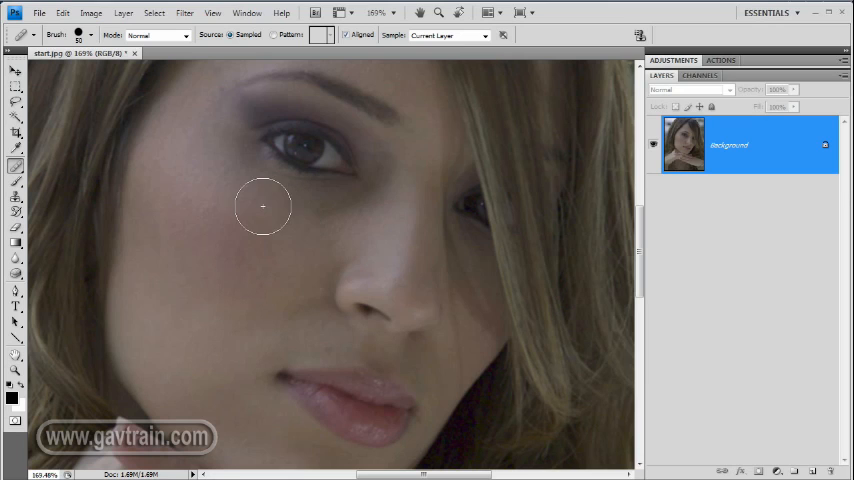
{"action": "mouse_move", "coordinate": [282, 213]}
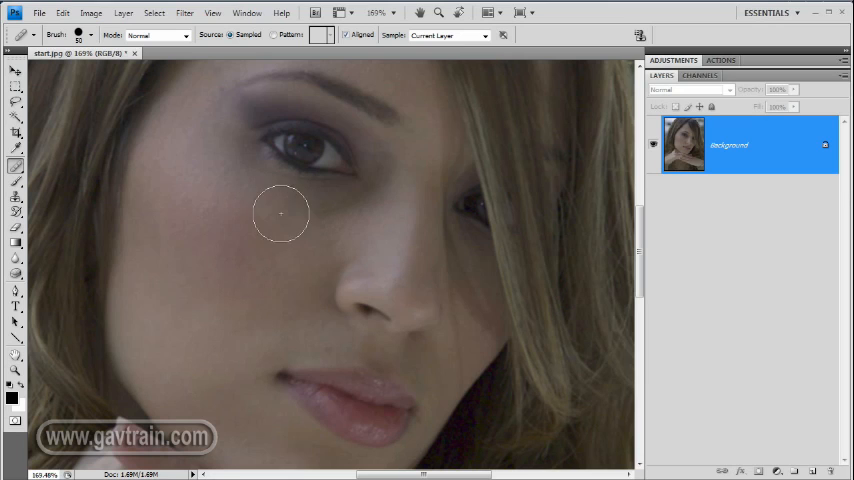
{"action": "mouse_move", "coordinate": [253, 273]}
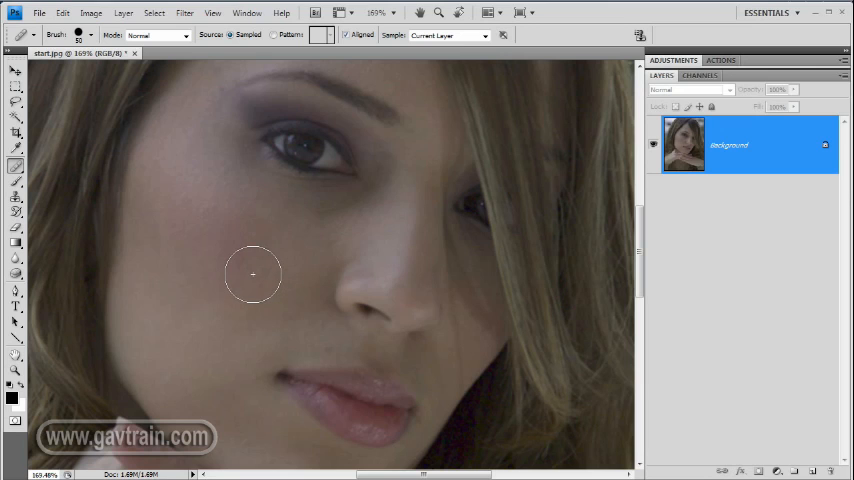
{"action": "mouse_move", "coordinate": [448, 338]}
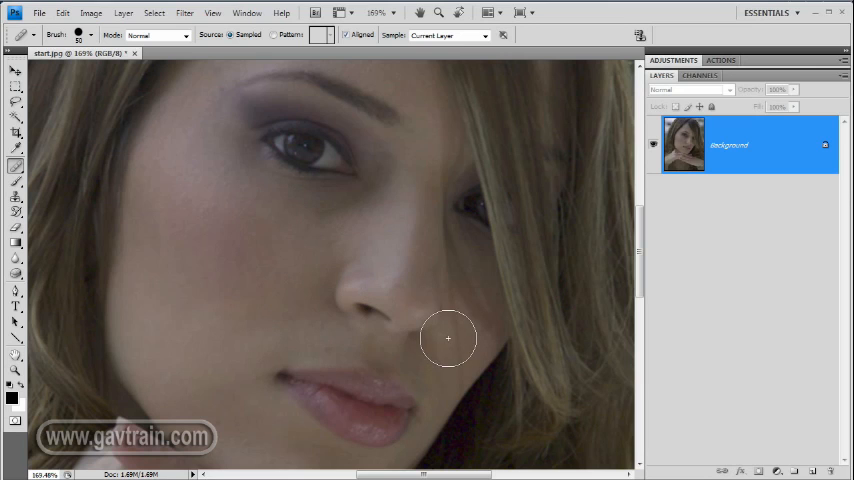
{"action": "mouse_move", "coordinate": [149, 356]}
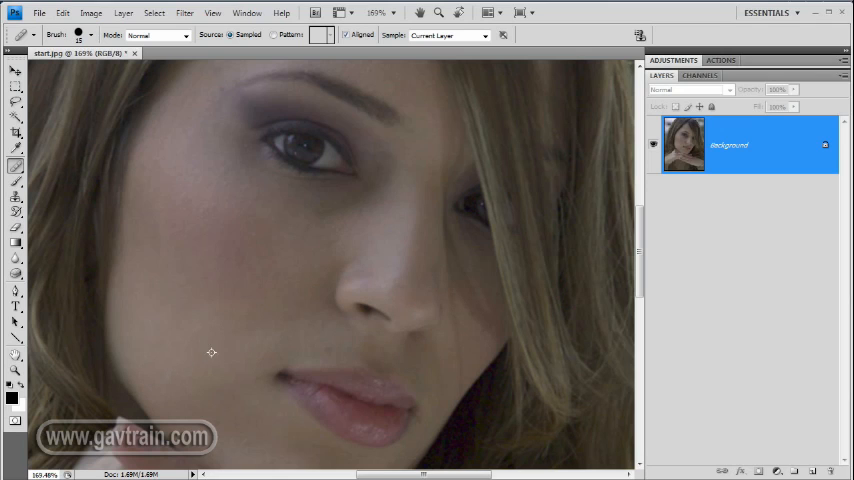
{"action": "mouse_move", "coordinate": [459, 371]}
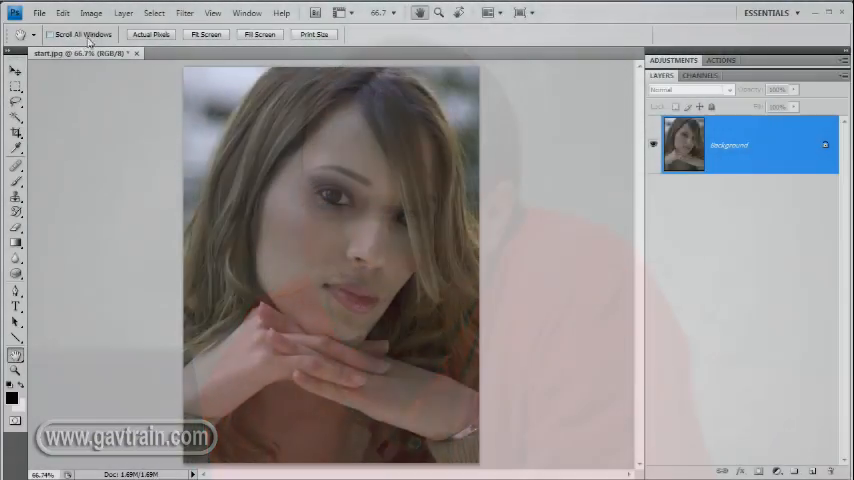
Step: Duplicate the Background layer into a 'Background copy' layer
{"action": "left_click", "coordinate": [114, 14]}
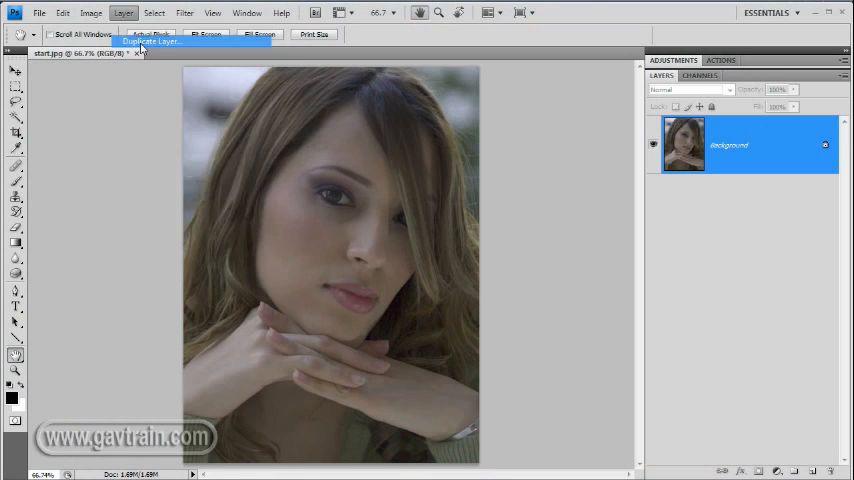
{"action": "left_click", "coordinate": [148, 39]}
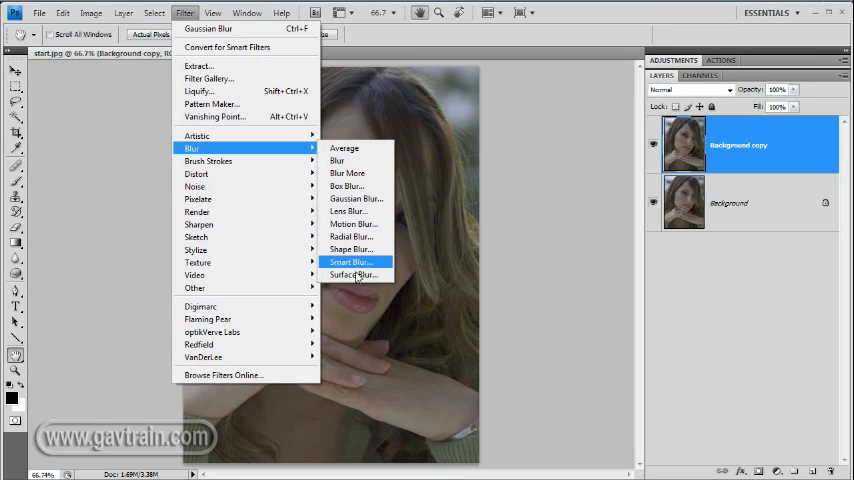
Step: Apply Surface Blur to the copy layer with radius 5 and threshold 10
{"action": "left_click", "coordinate": [354, 274]}
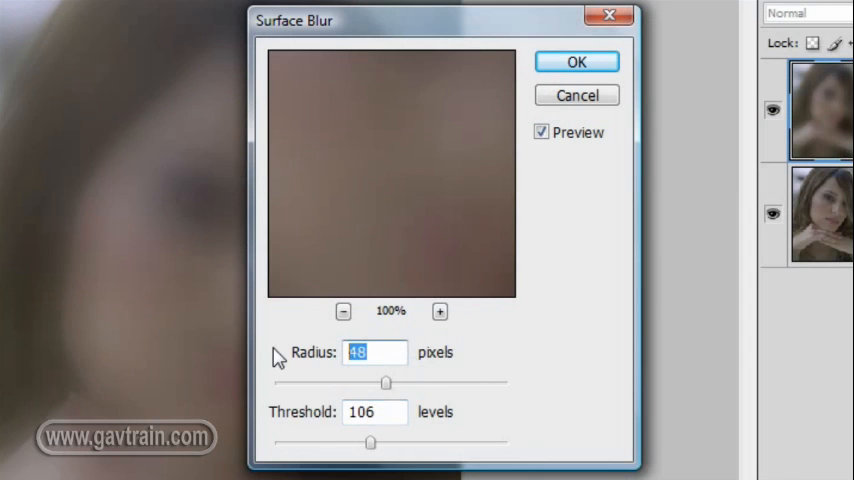
{"action": "type", "text": "5"}
{"action": "left_click", "coordinate": [375, 411]}
{"action": "type", "text": "10"}
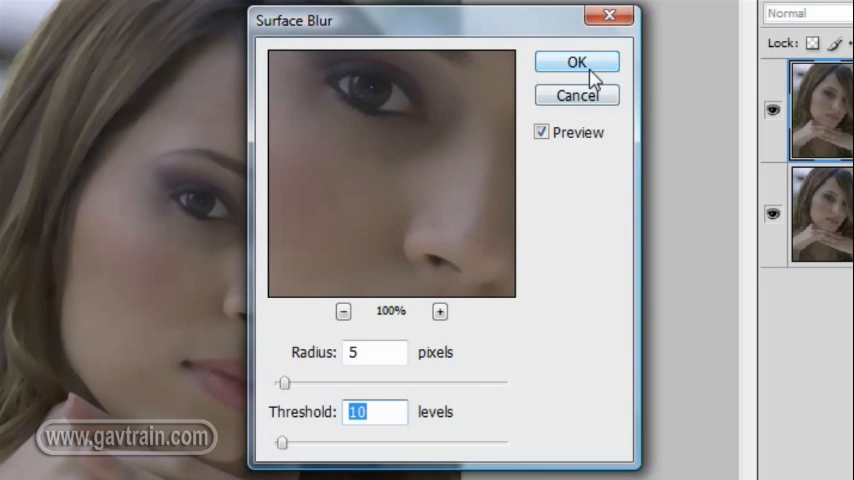
{"action": "left_click", "coordinate": [580, 62]}
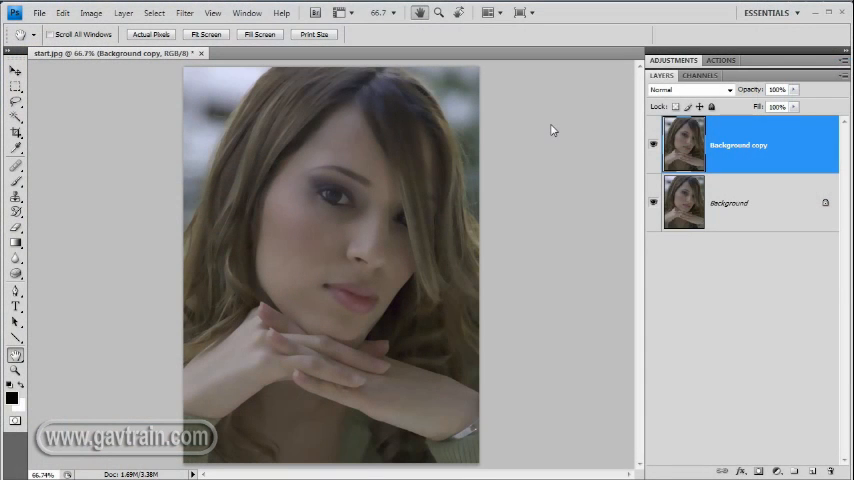
{"action": "mouse_move", "coordinate": [760, 460]}
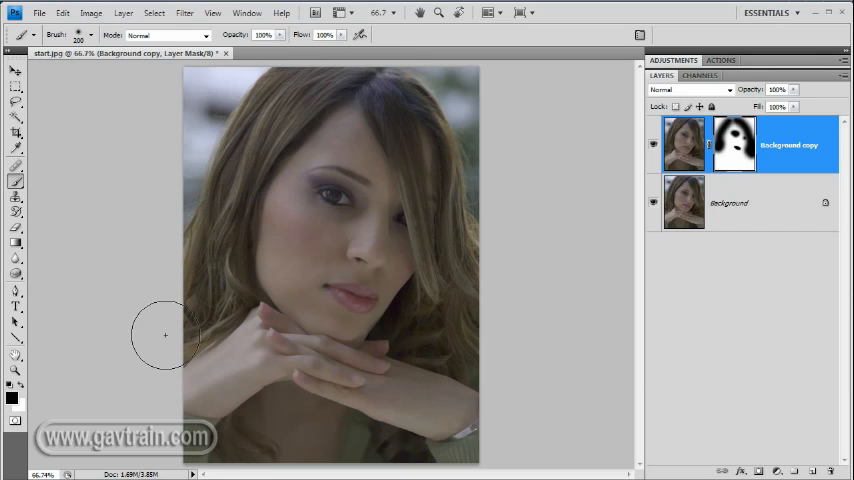
{"action": "mouse_move", "coordinate": [243, 190]}
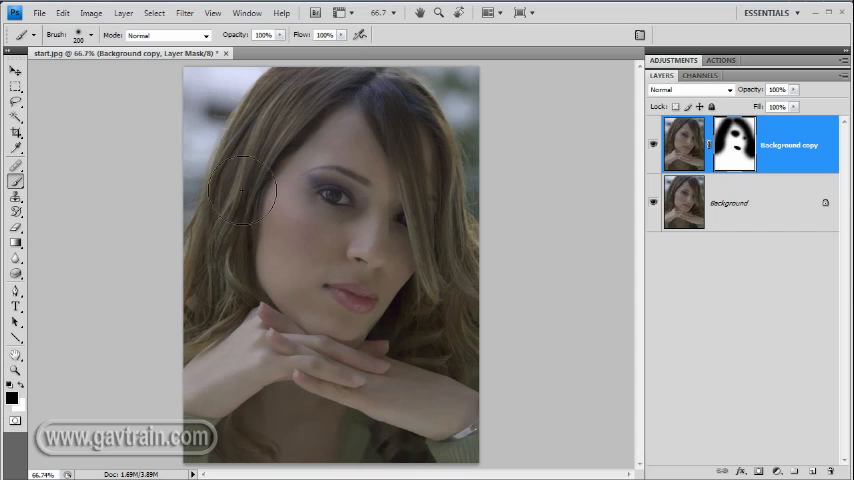
Step: Paint sharp detail back along the hair edge on the layer mask
{"action": "left_click", "coordinate": [126, 11]}
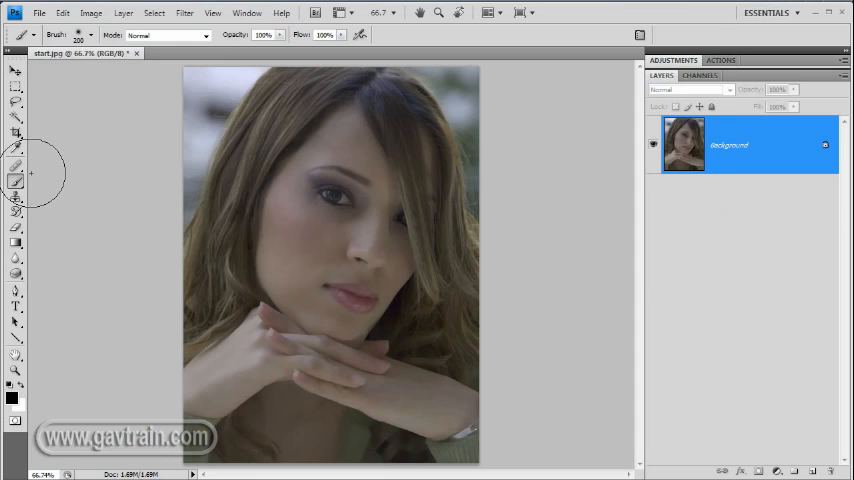
{"action": "mouse_move", "coordinate": [131, 78]}
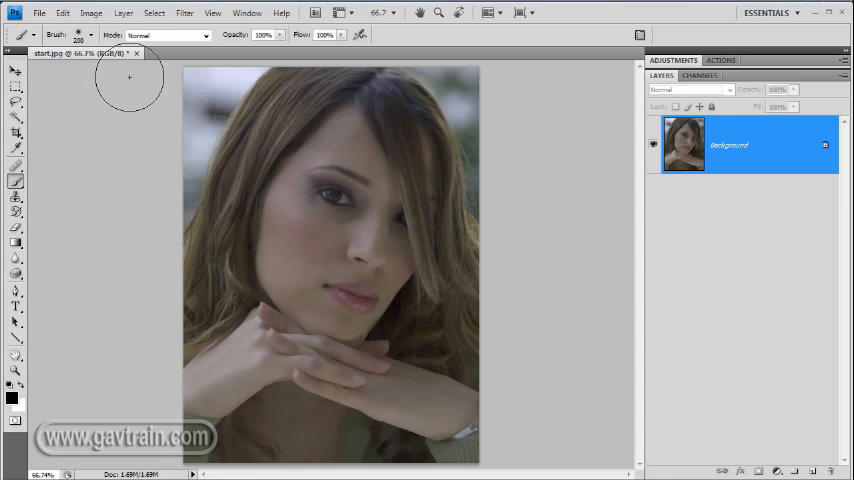
Step: Duplicate the flattened image into a new Background copy layer
{"action": "left_click", "coordinate": [119, 14]}
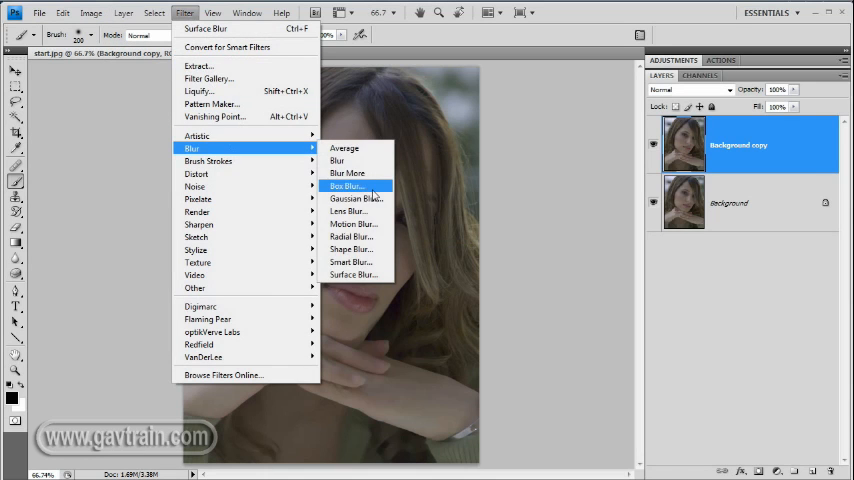
{"action": "mouse_move", "coordinate": [355, 198]}
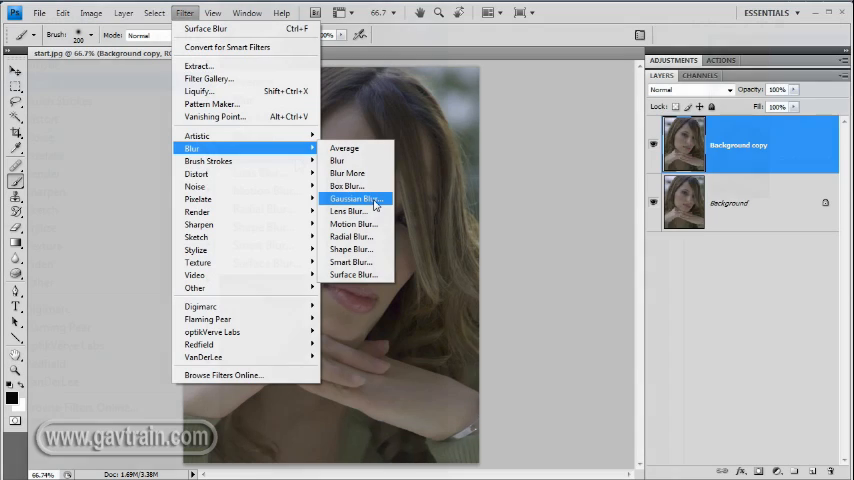
Step: Blur the Background copy with a 7.8-pixel Gaussian Blur radius
{"action": "left_click", "coordinate": [348, 198]}
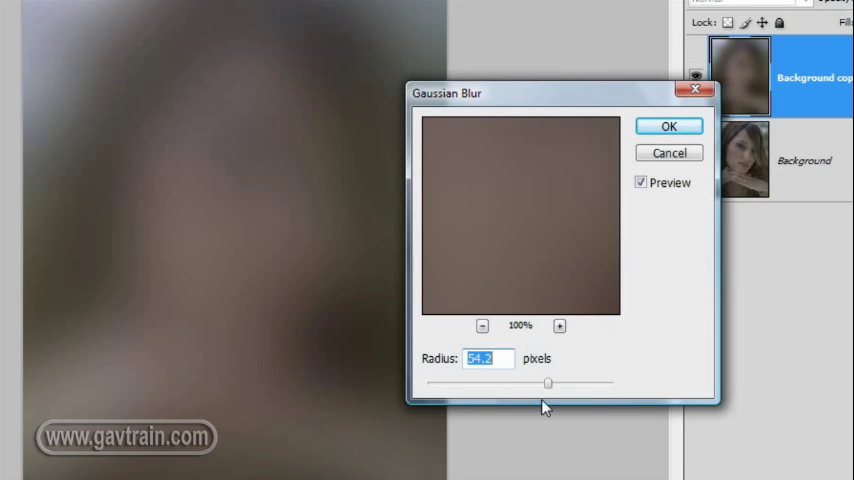
{"action": "left_click_drag", "start_coordinate": [548, 383], "coordinate": [470, 383]}
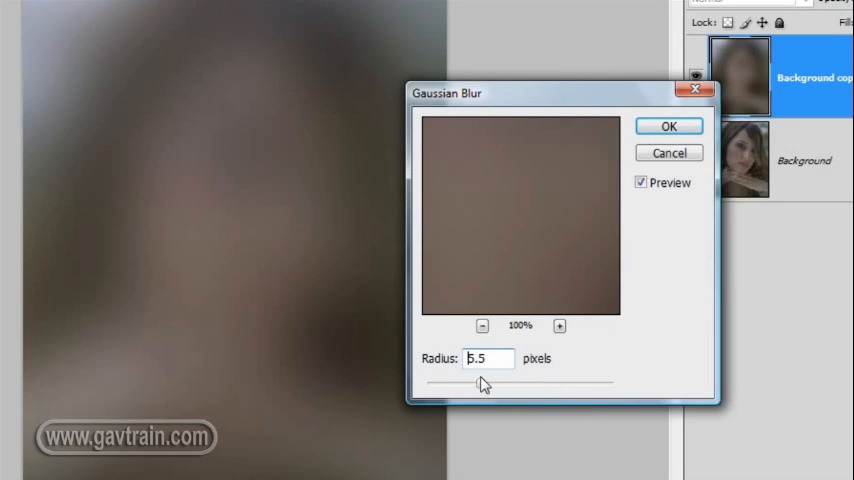
{"action": "left_click_drag", "start_coordinate": [470, 383], "coordinate": [483, 383]}
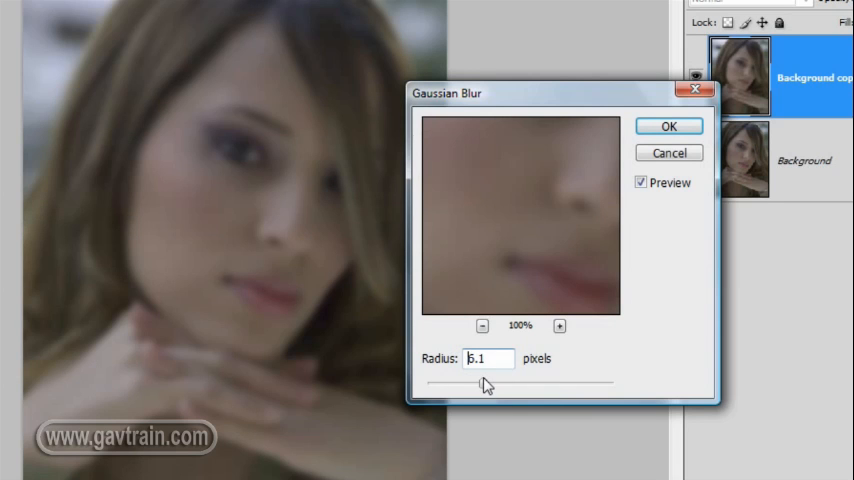
{"action": "left_click_drag", "start_coordinate": [481, 383], "coordinate": [490, 383]}
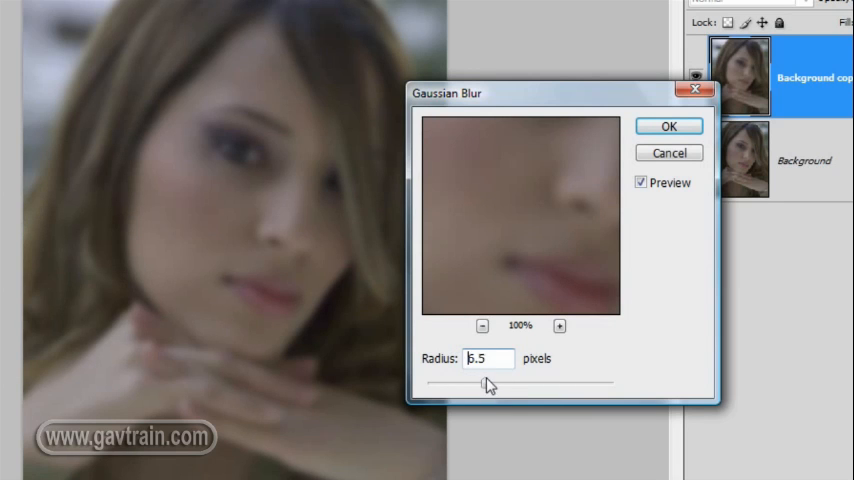
{"action": "left_click_drag", "start_coordinate": [487, 383], "coordinate": [497, 384]}
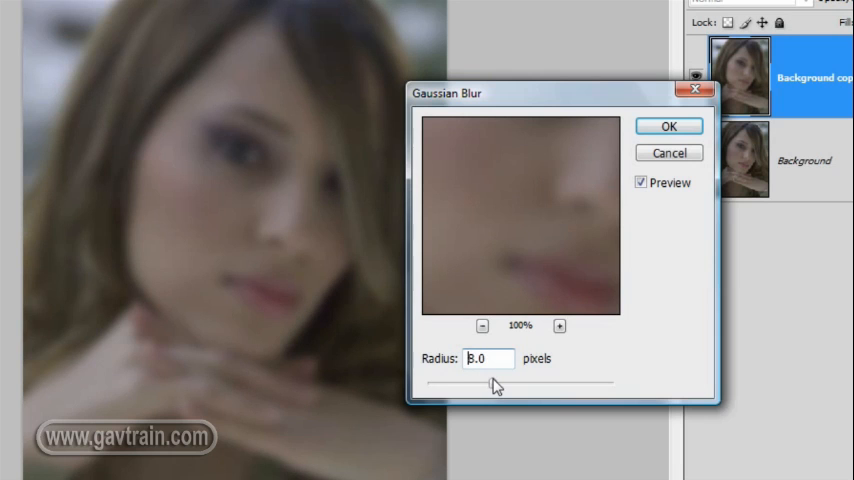
{"action": "left_click_drag", "start_coordinate": [492, 383], "coordinate": [492, 383]}
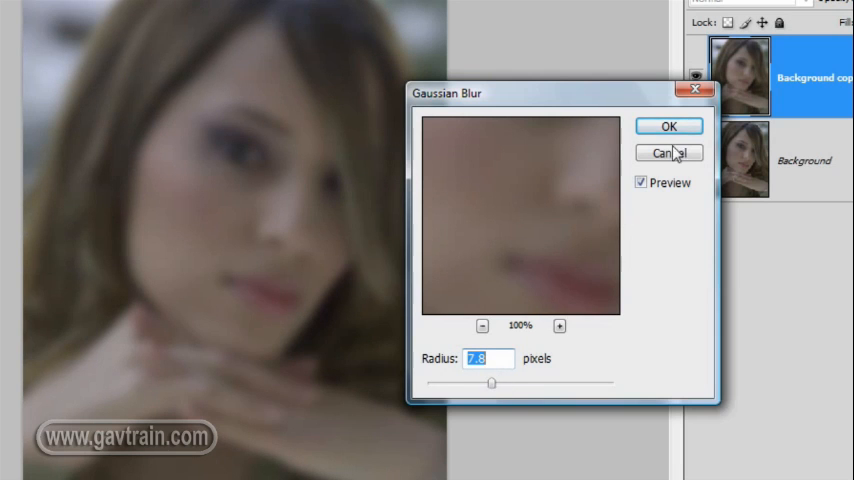
{"action": "left_click", "coordinate": [668, 126]}
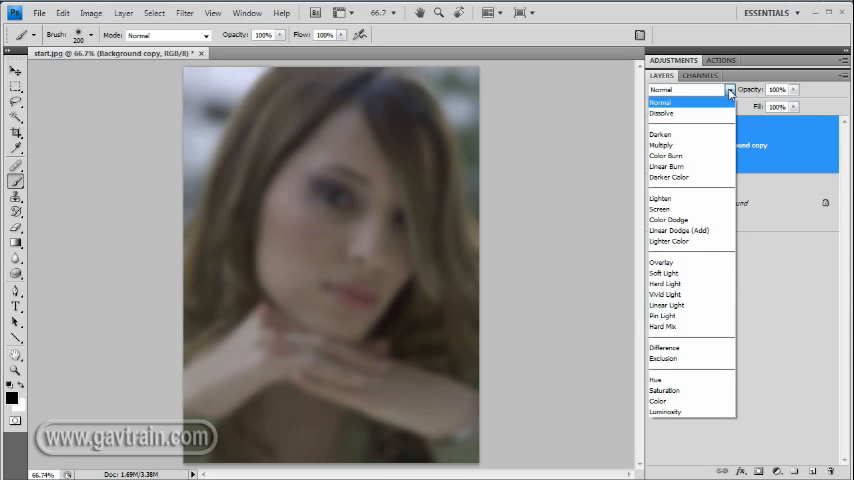
{"action": "mouse_move", "coordinate": [662, 262]}
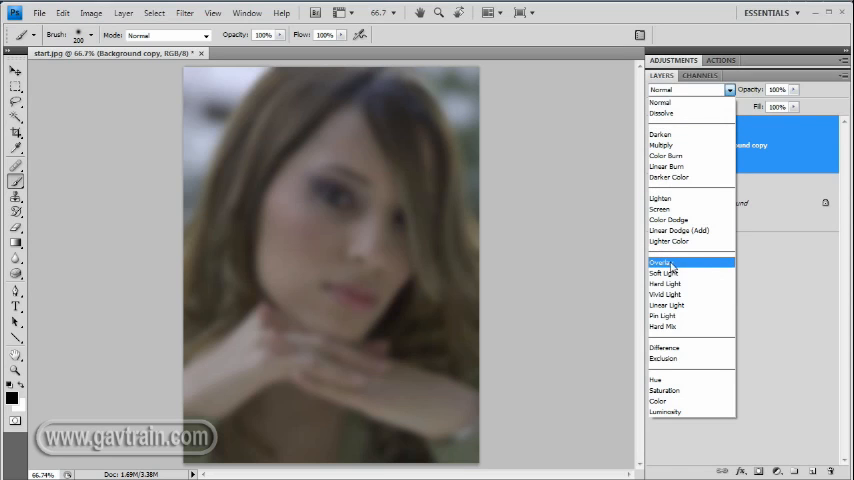
Step: Set the blurred Background copy layer's blend mode to Overlay
{"action": "left_click", "coordinate": [661, 262]}
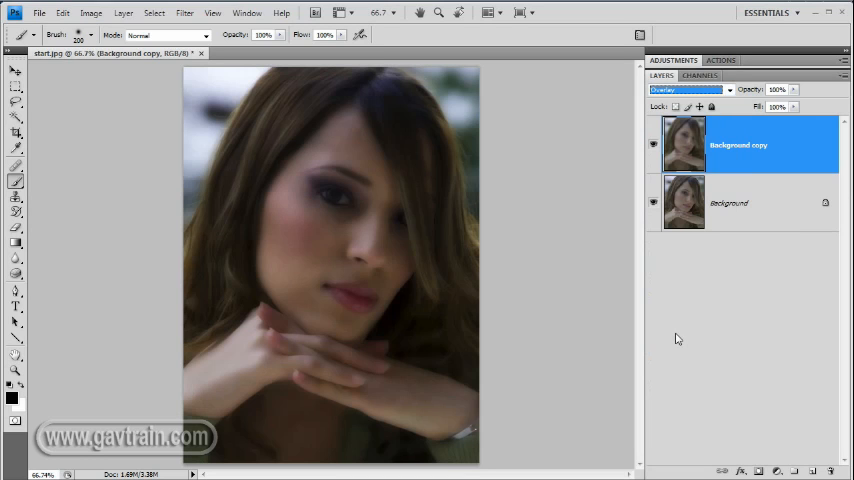